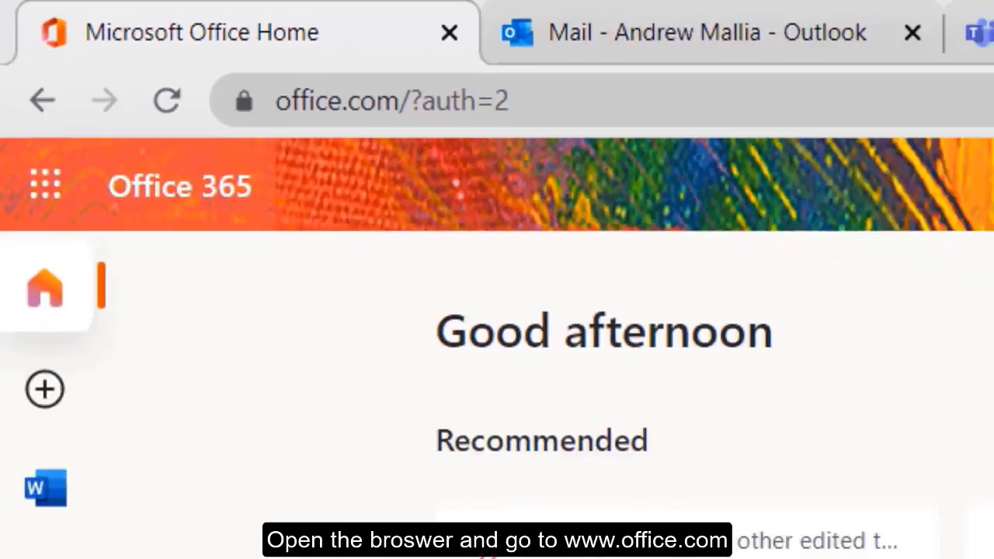
Search Office 365 for 'booking' and launch the Bookings app
text(booking)
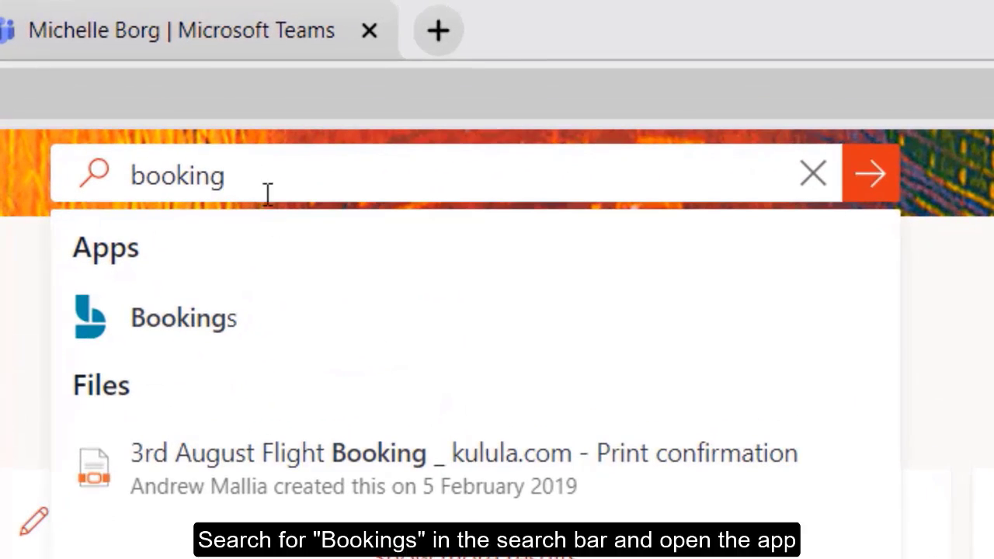
click(183, 316)
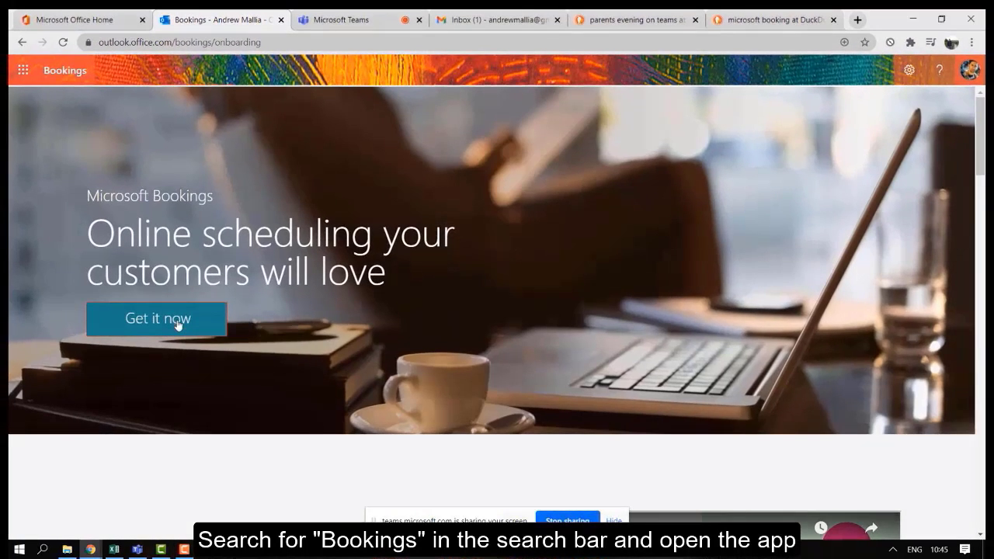
Set up the business 'MRC Middle School Naxxar - Parents' Evening 2020' as a Middle School
click(157, 319)
text(MRC Middle School Naxxar - Pa)
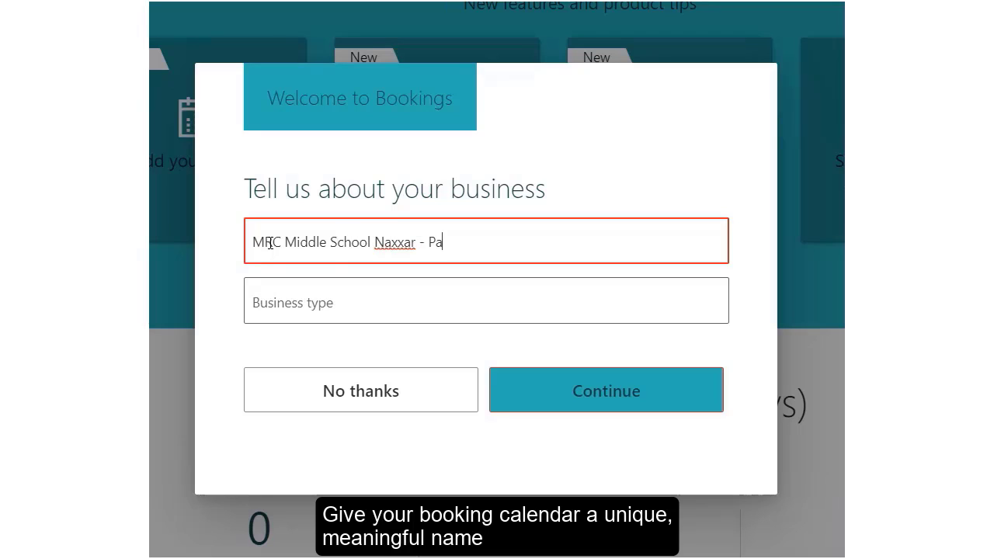
text(rents' Evenin)
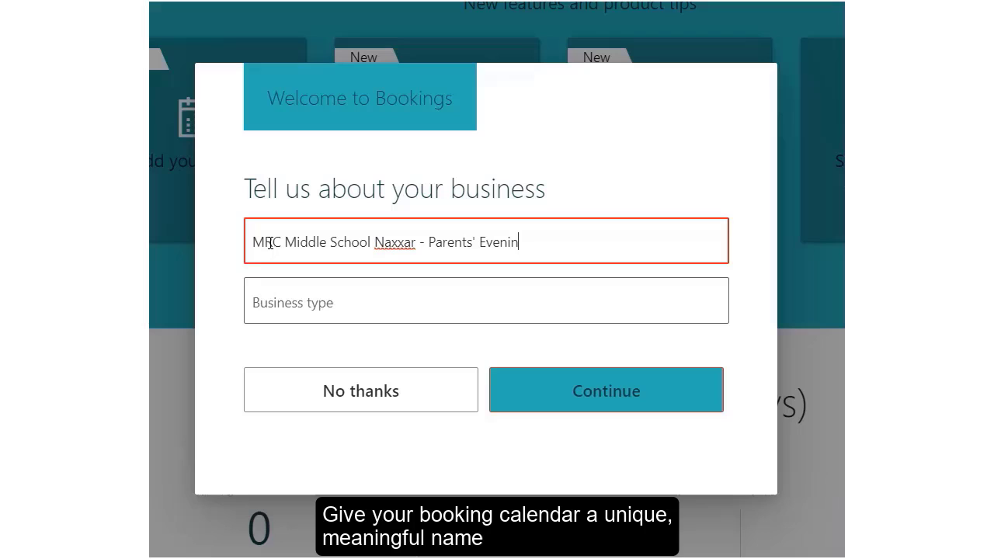
text(g 2020)
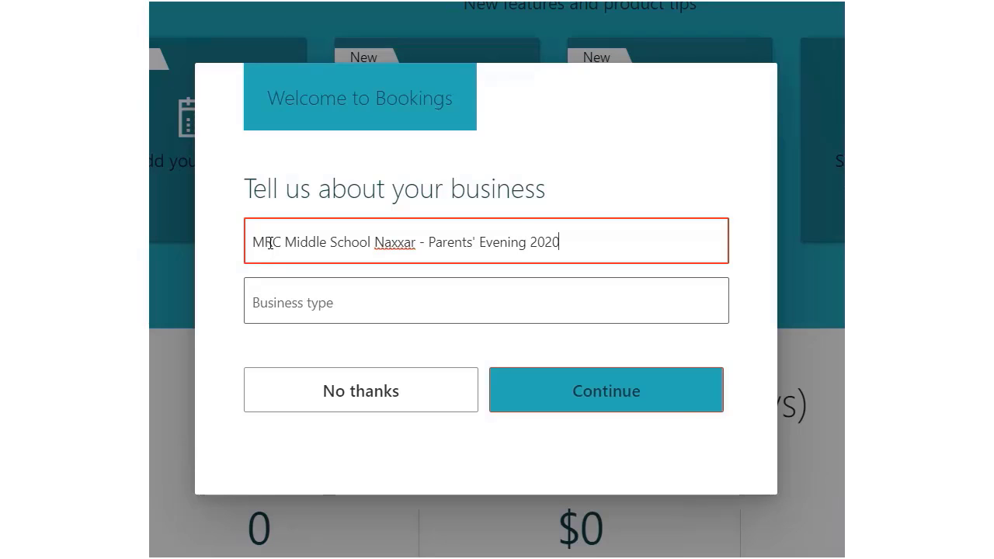
text(Middle School)
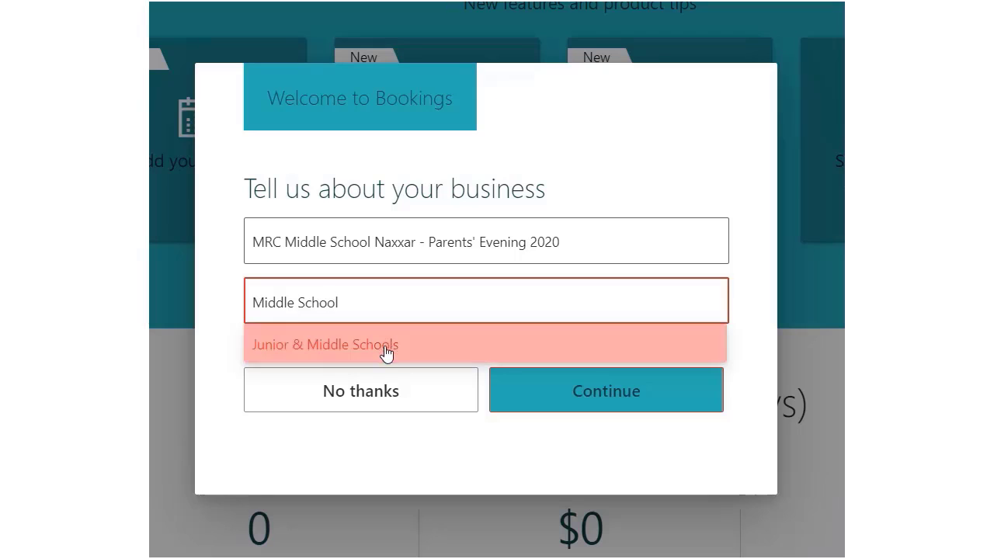
click(563, 240)
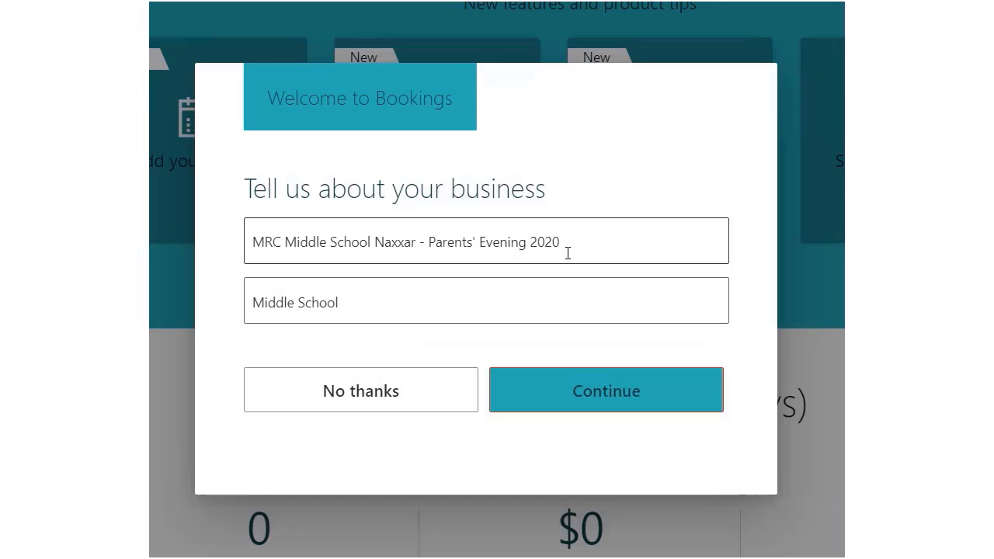
click(606, 389)
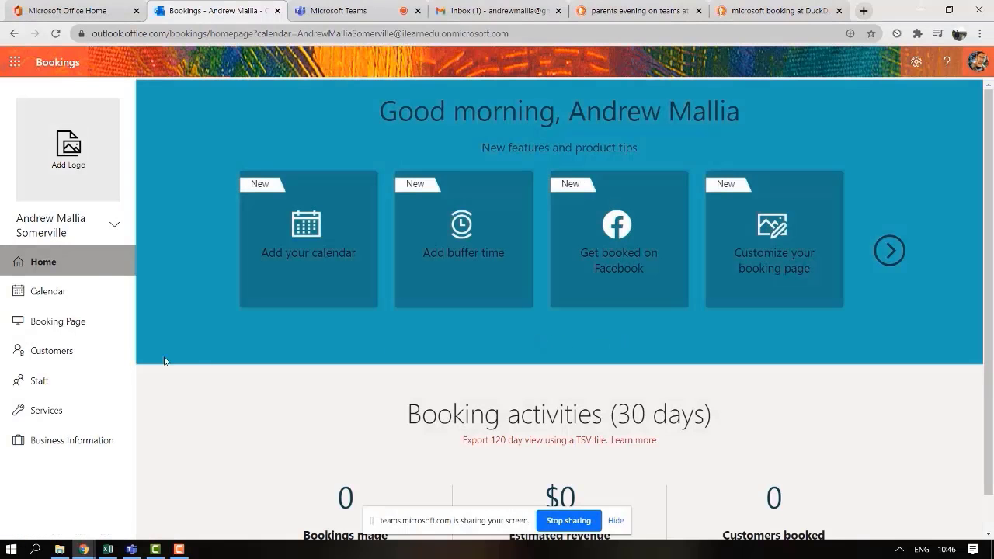
mouse_move(212, 327)
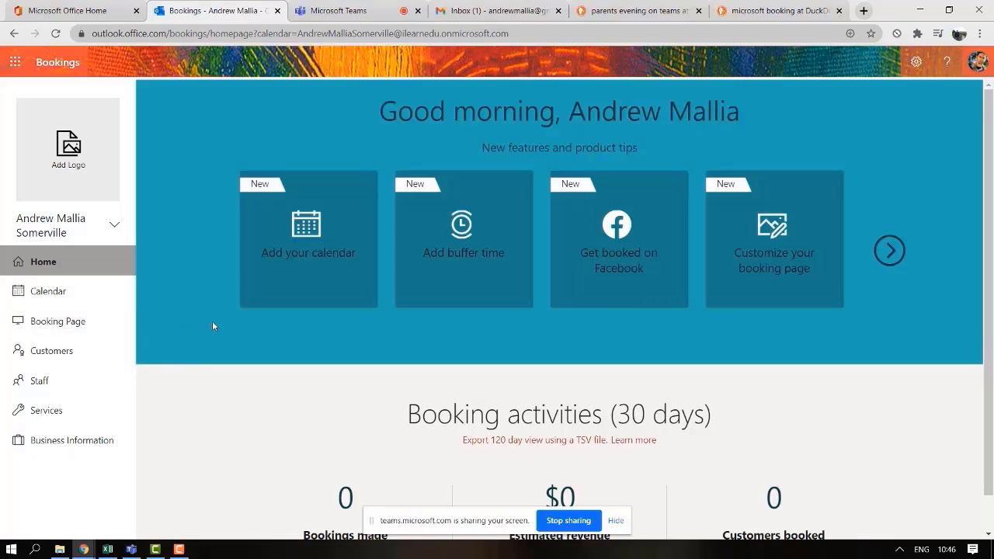
Open the Booking Page settings and pick a color theme swatch
click(59, 321)
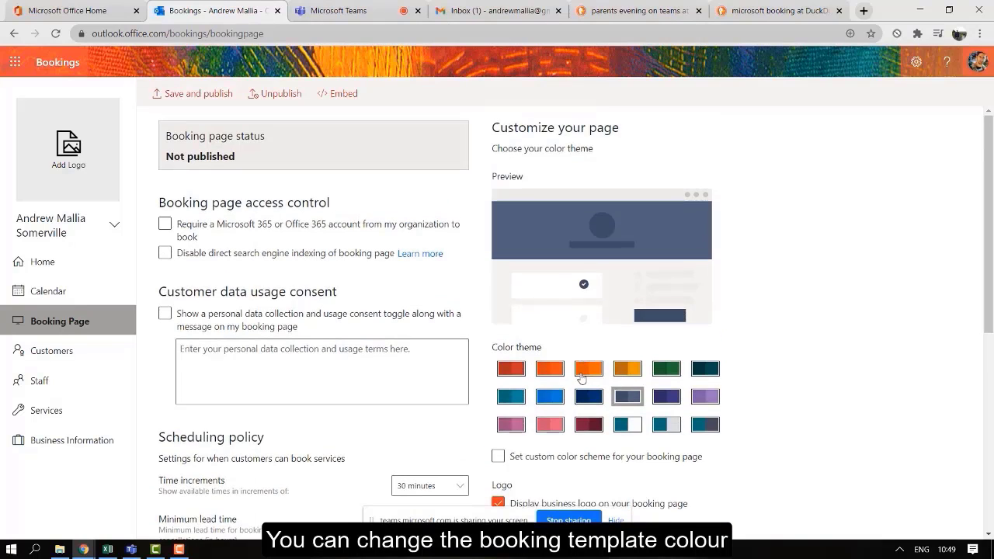
click(589, 368)
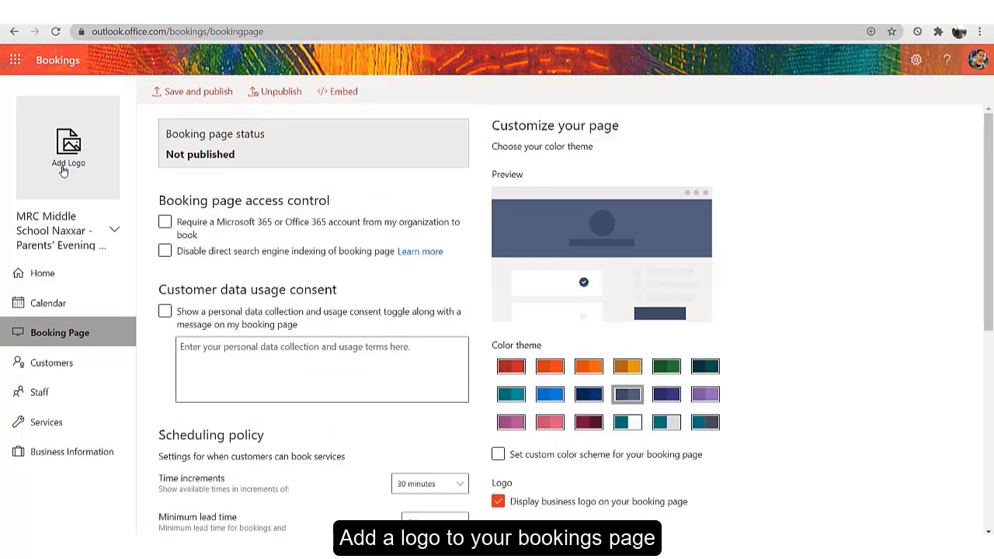
Upload and save the Maria Regina College image as the booking page logo
click(69, 148)
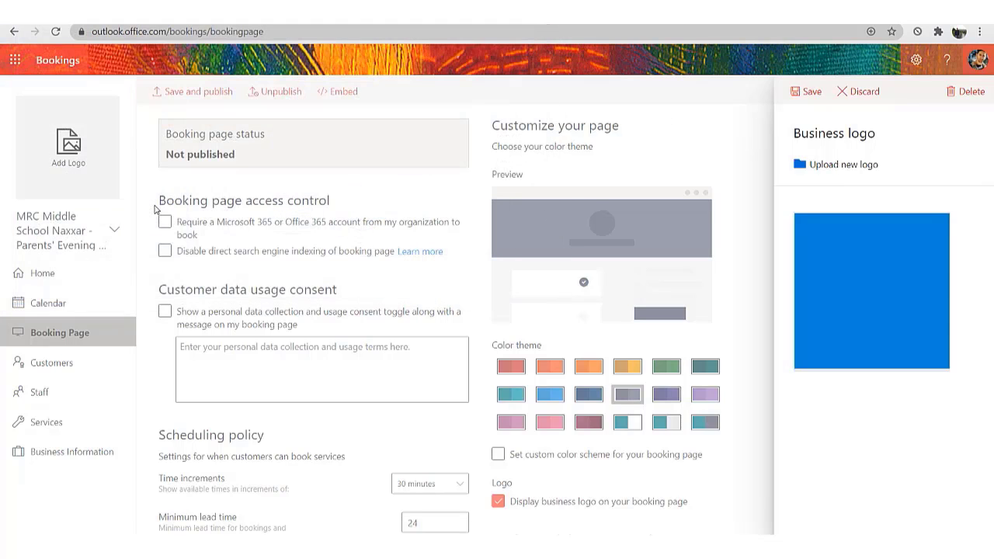
click(844, 164)
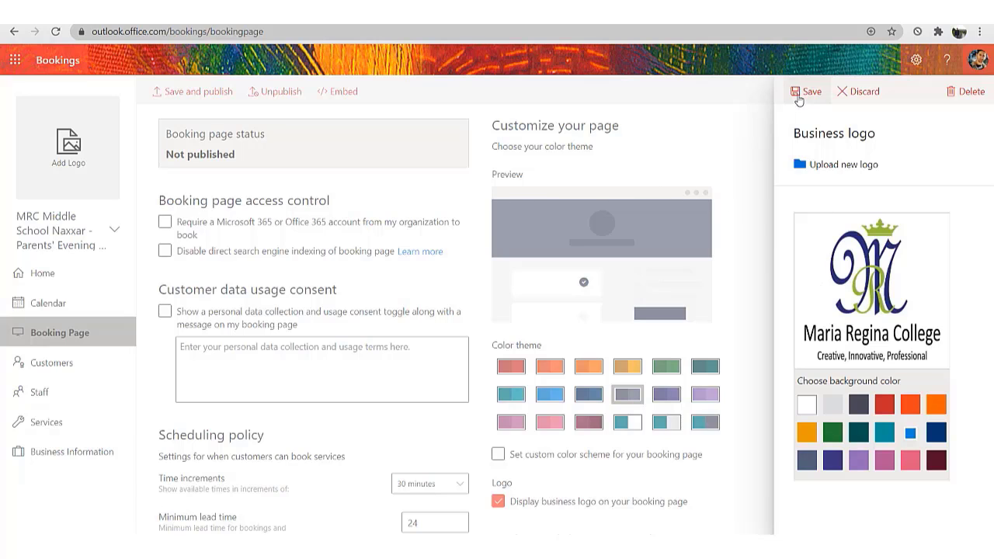
click(164, 311)
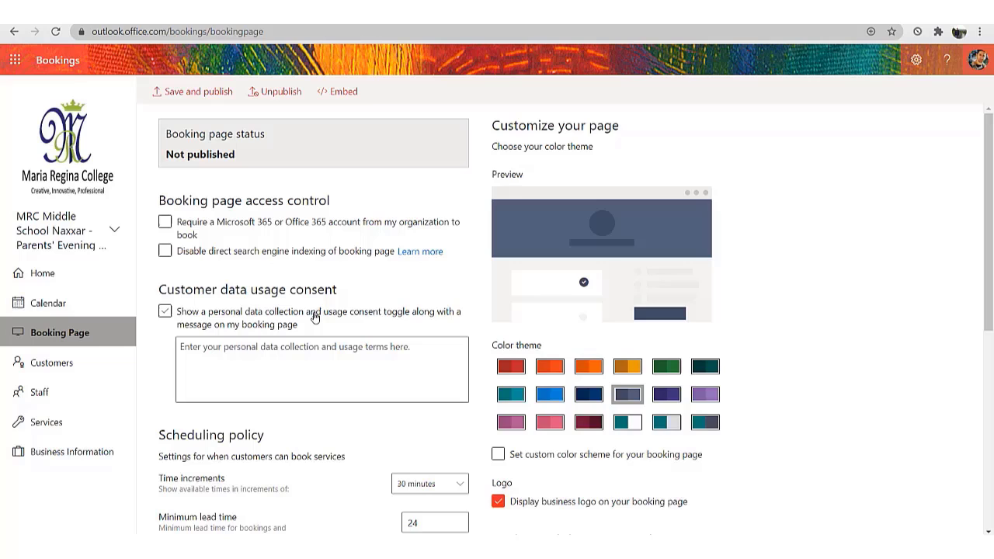
click(164, 311)
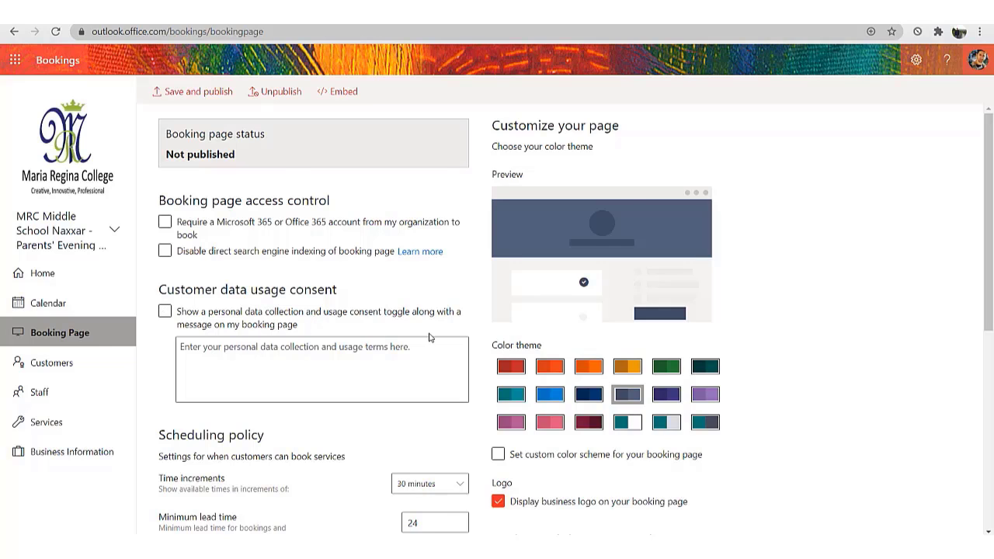
click(429, 227)
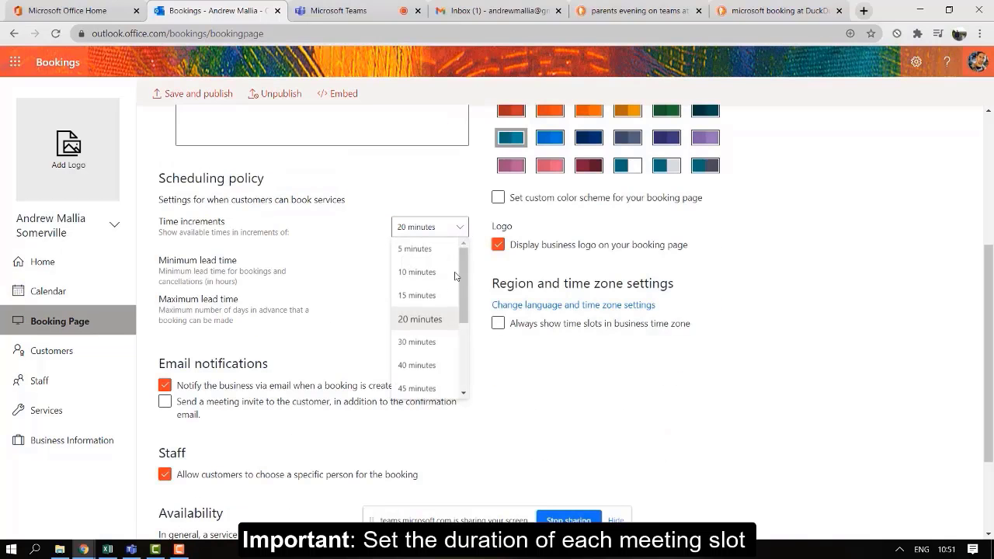
Set 15-minute time increments and tick 'Send a meeting invite to the customer'
click(417, 295)
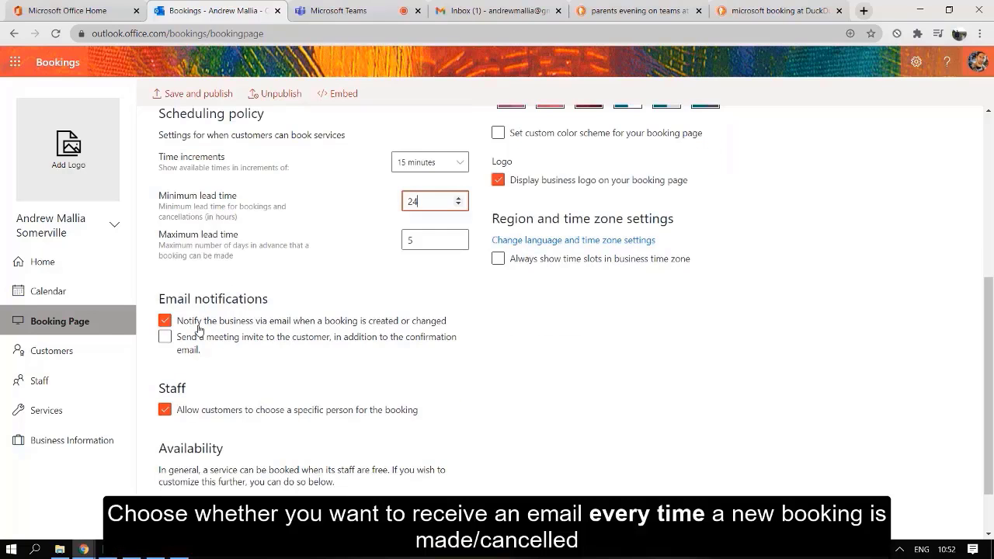
click(164, 337)
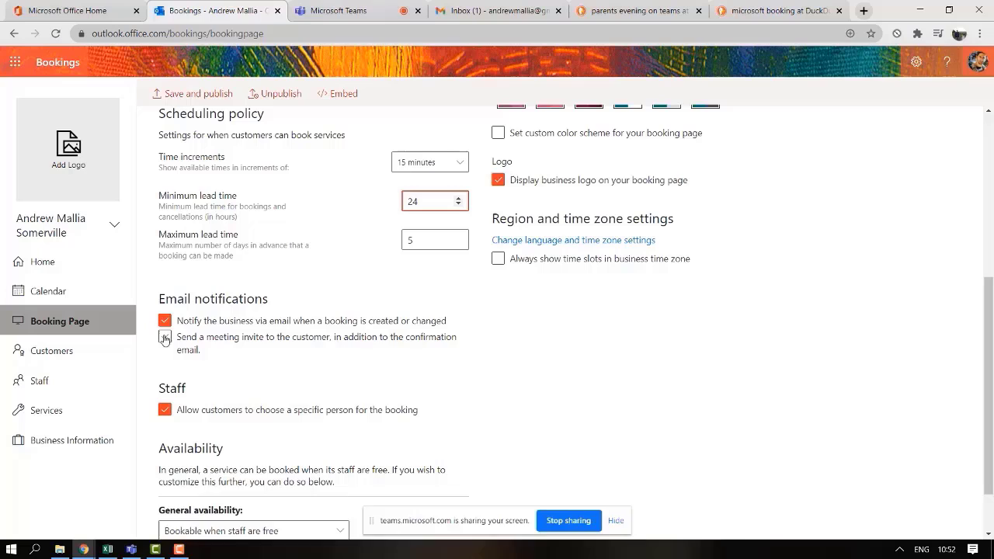
click(165, 336)
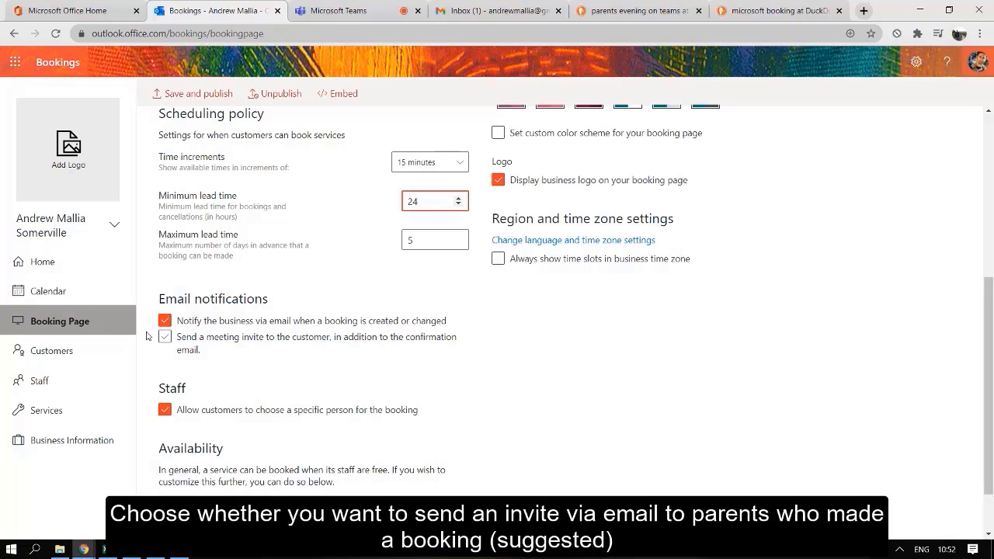
click(165, 336)
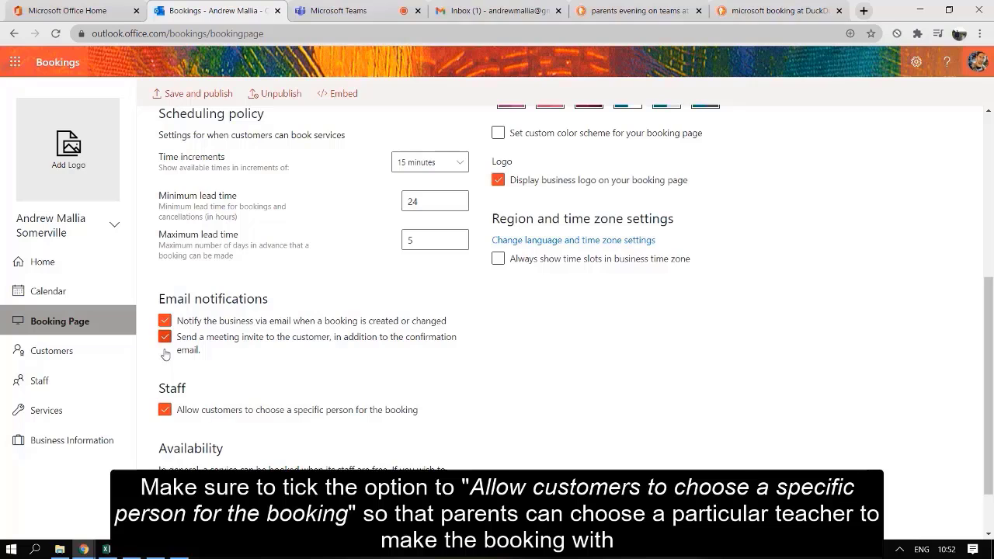
scroll(down, 3)
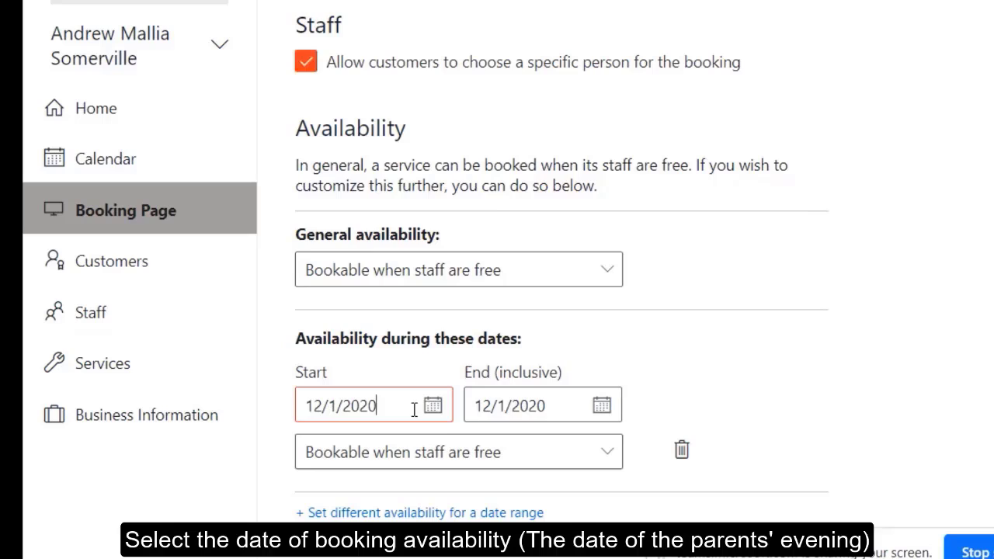
Set the 12/1/2020 date range to Custom hours (recurring weekly)
click(528, 405)
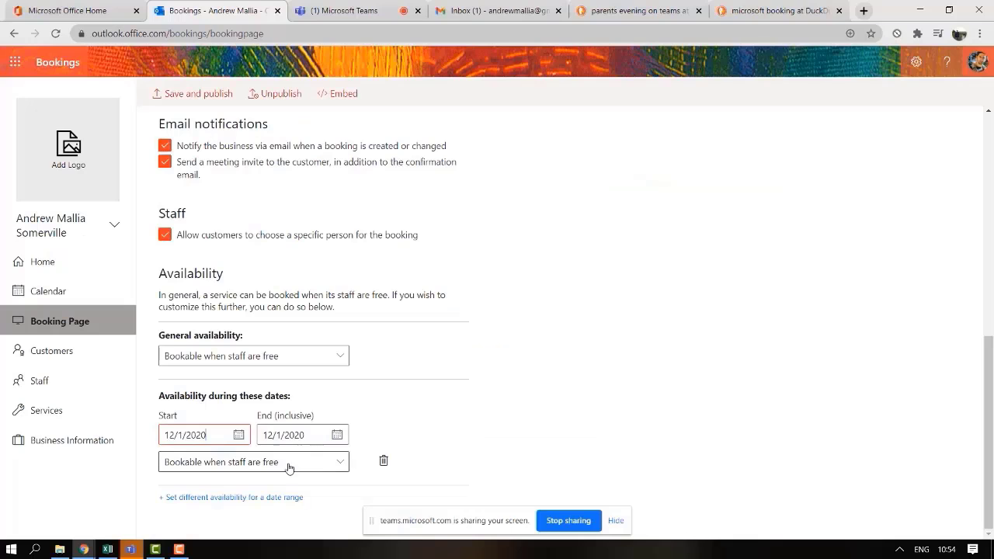
click(253, 461)
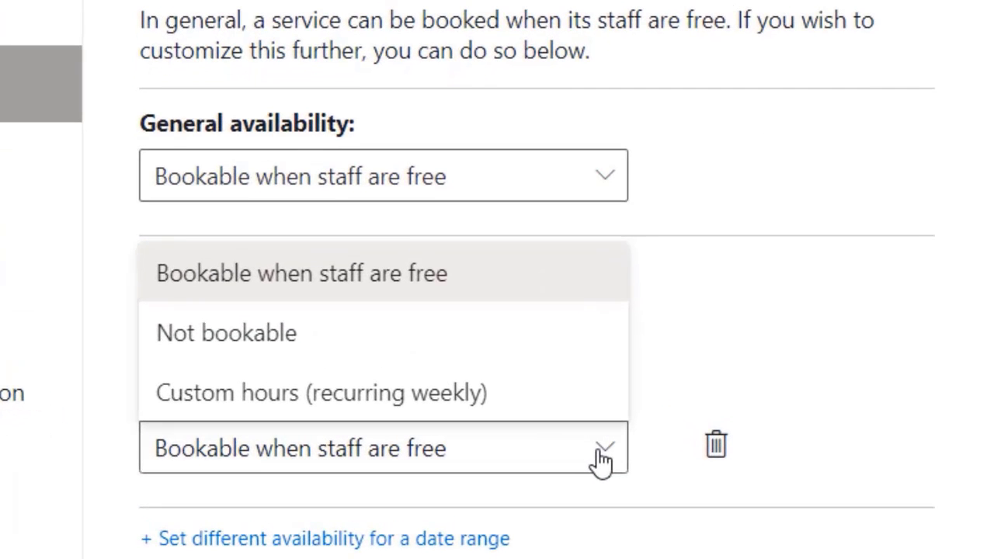
mouse_move(288, 392)
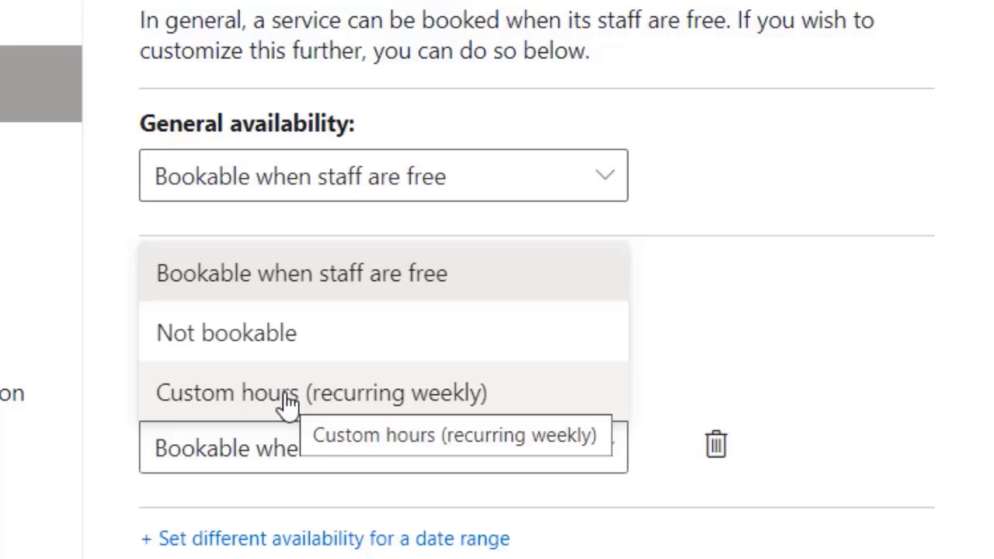
click(321, 392)
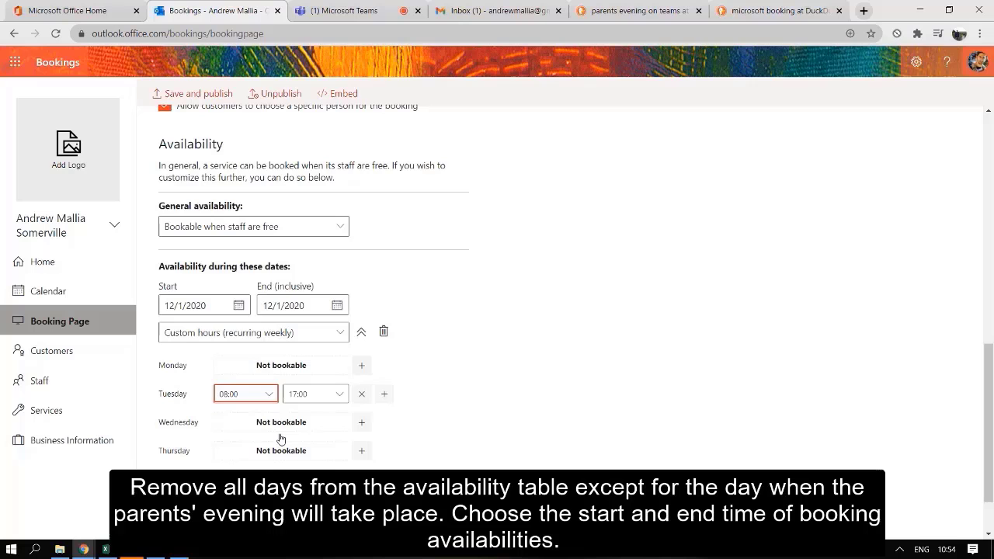
Make Tuesday bookable 16:00–20:00 and set general availability to Not bookable
click(241, 394)
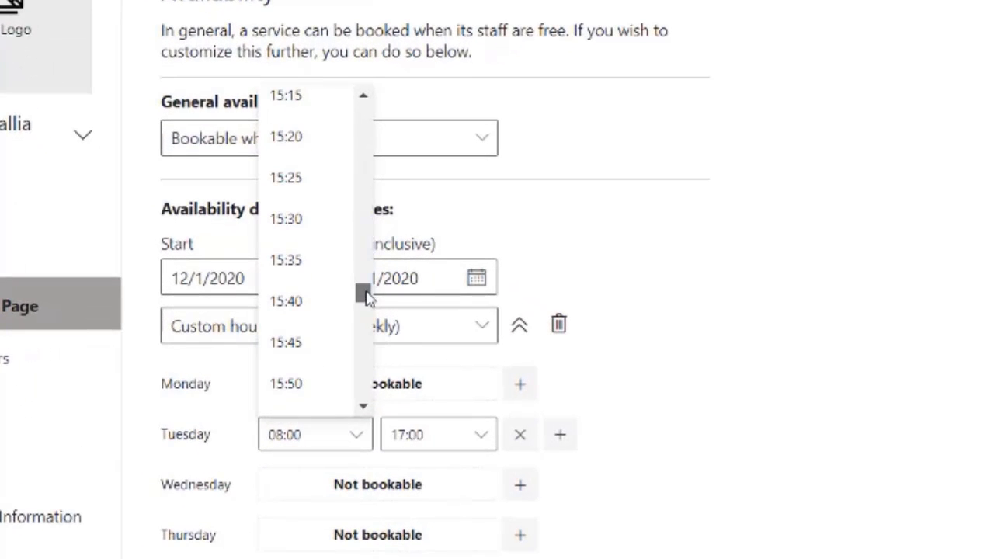
scroll(down, 3)
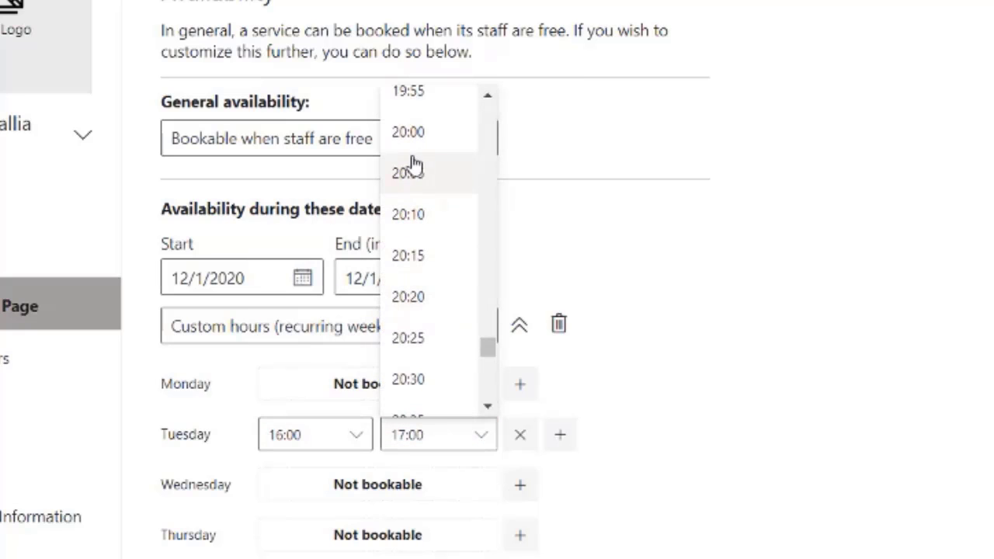
click(408, 132)
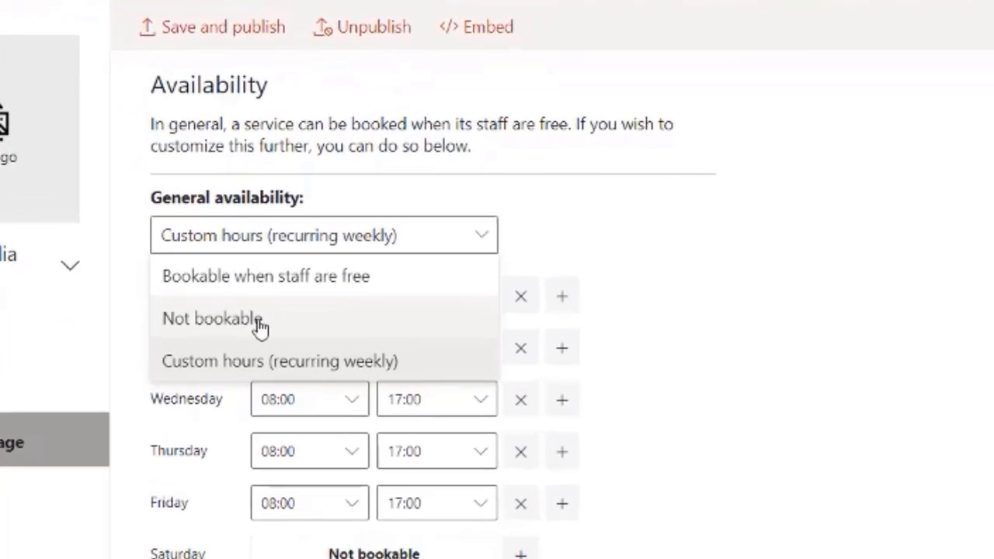
click(211, 318)
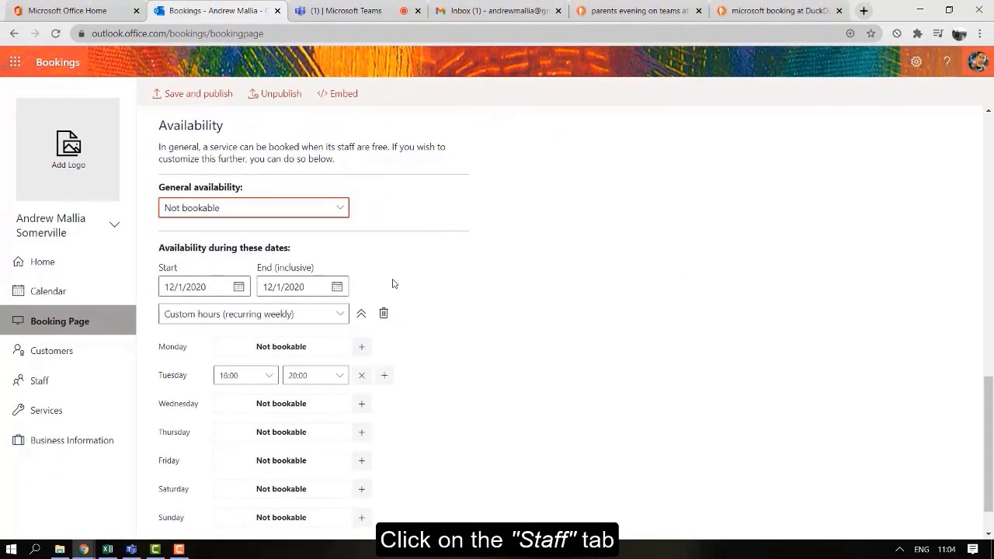
click(38, 381)
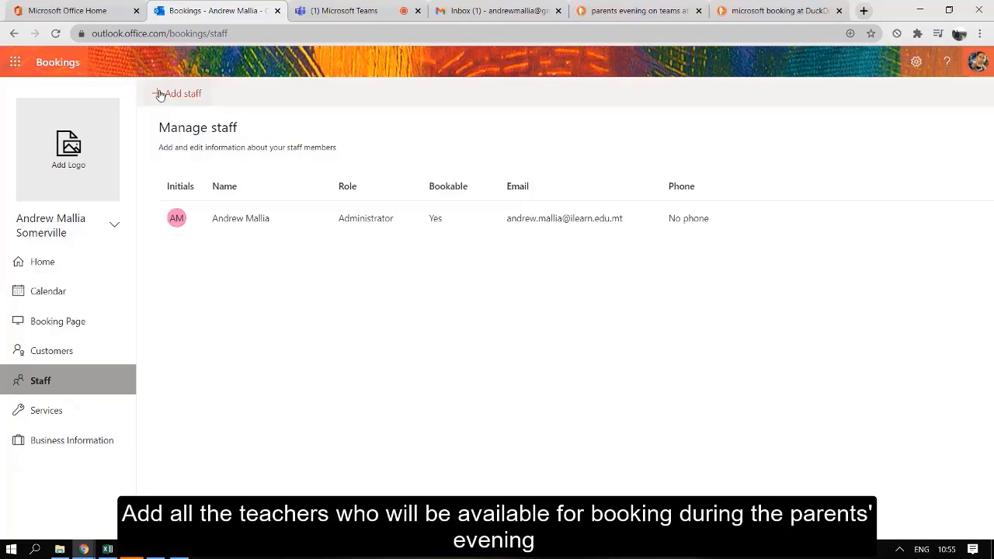
click(181, 94)
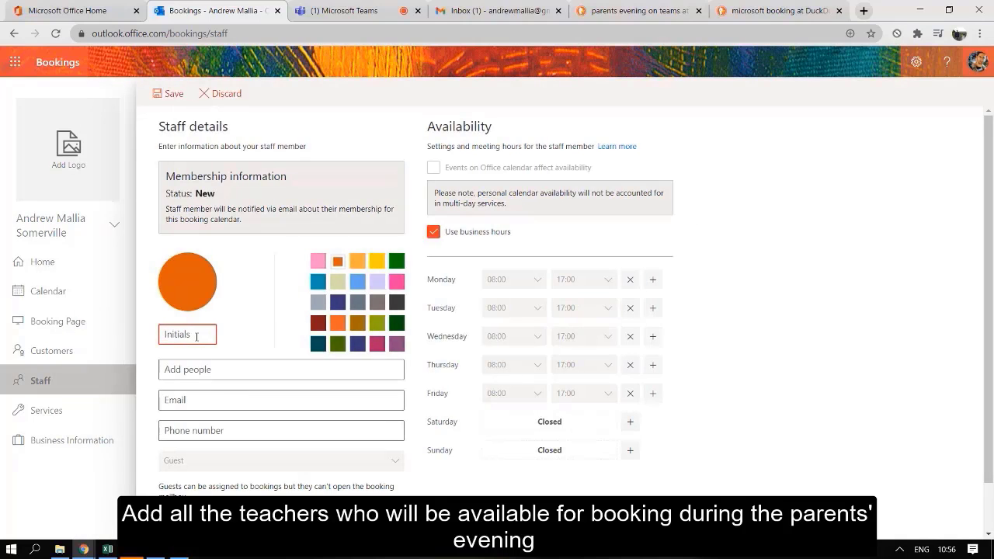
text(Joseph Micallef)
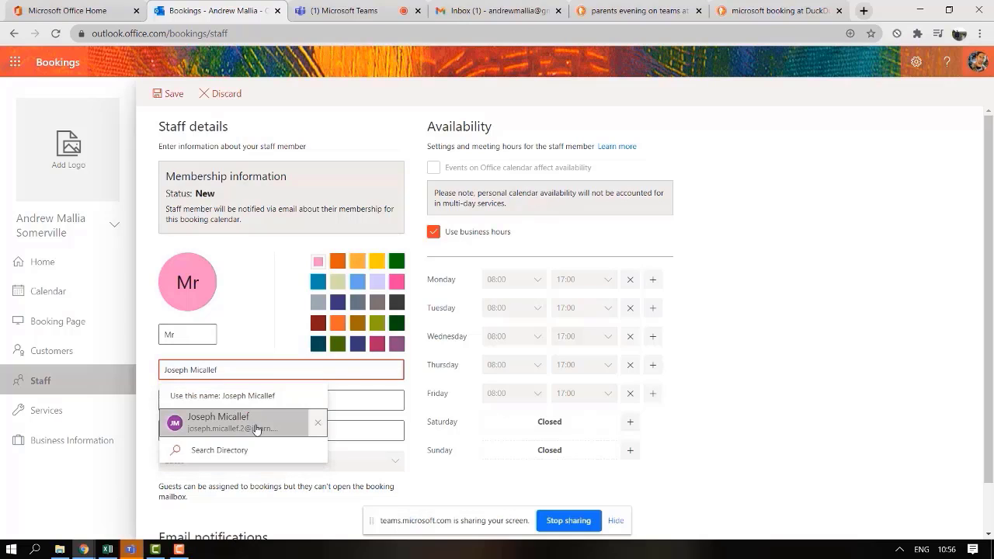
click(218, 421)
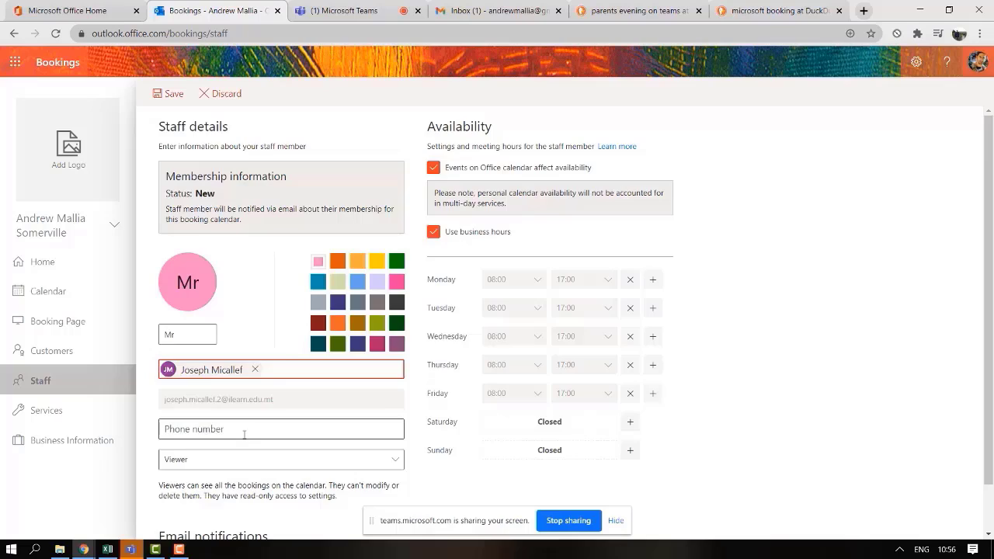
scroll(down, 3)
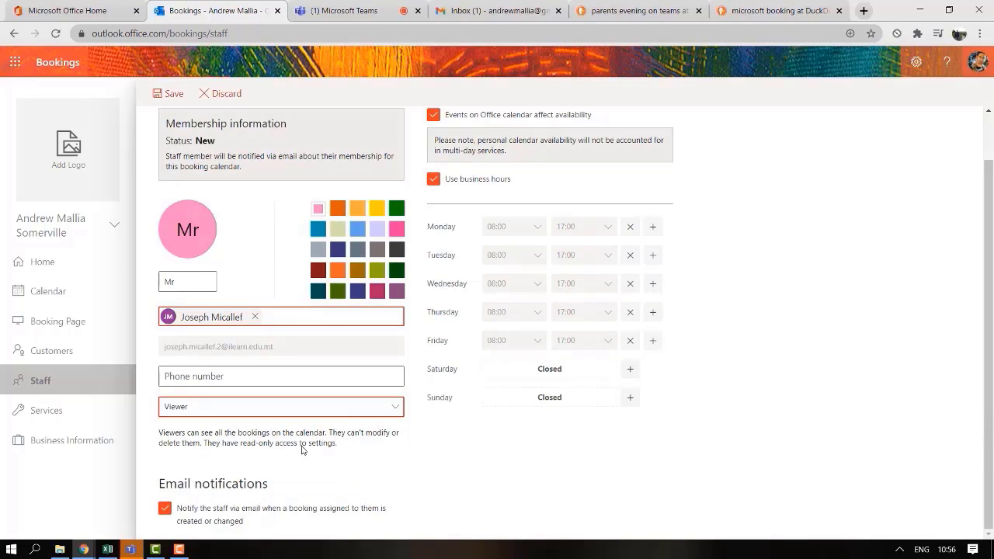
click(280, 406)
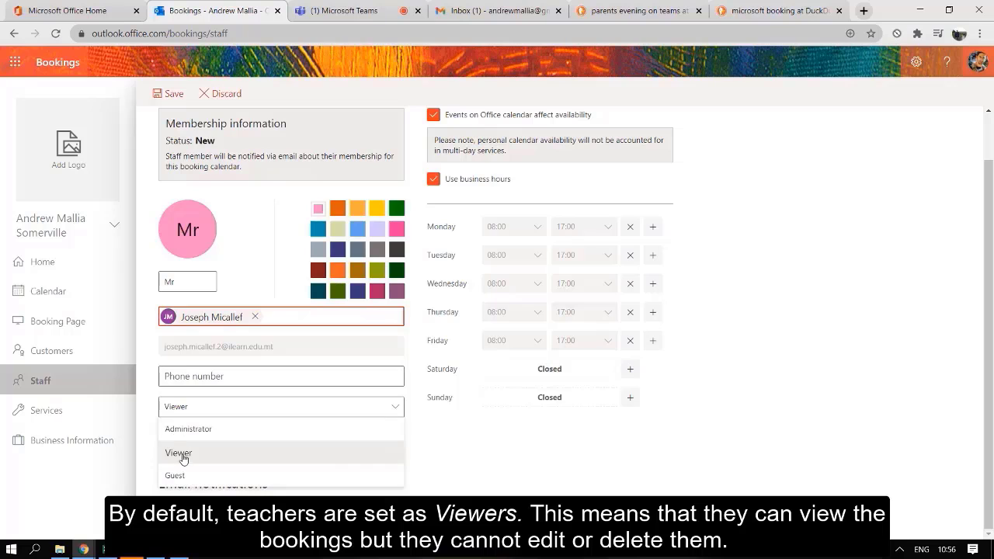
click(178, 453)
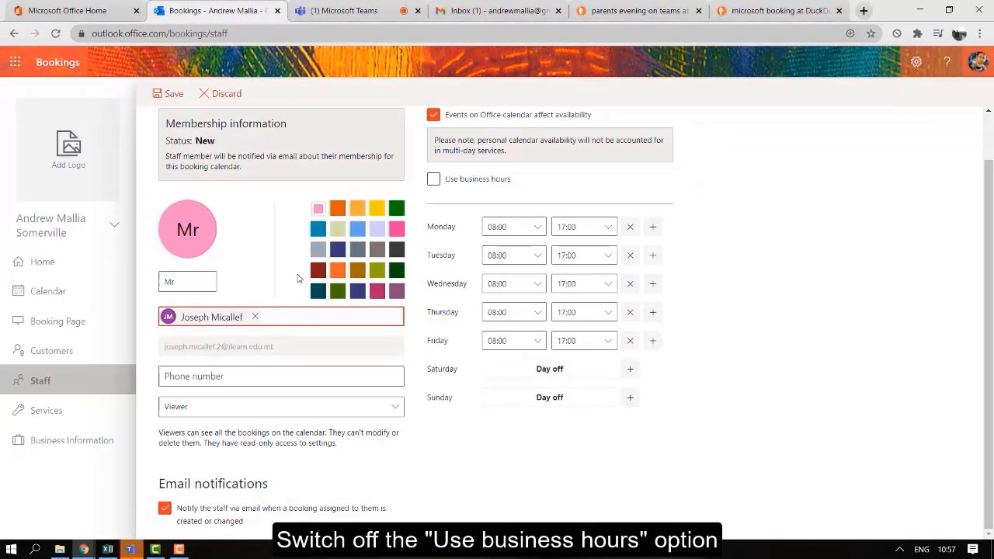
click(173, 93)
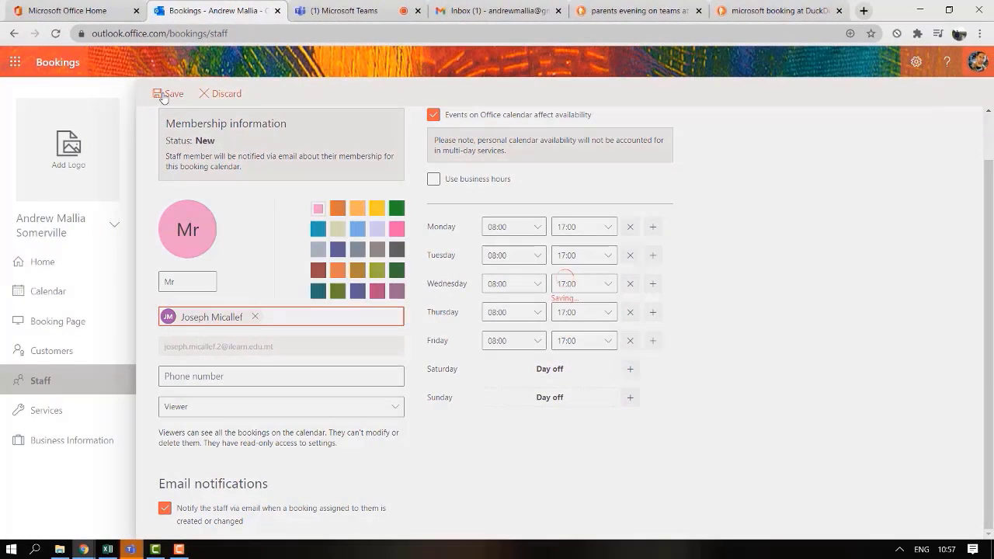
click(168, 93)
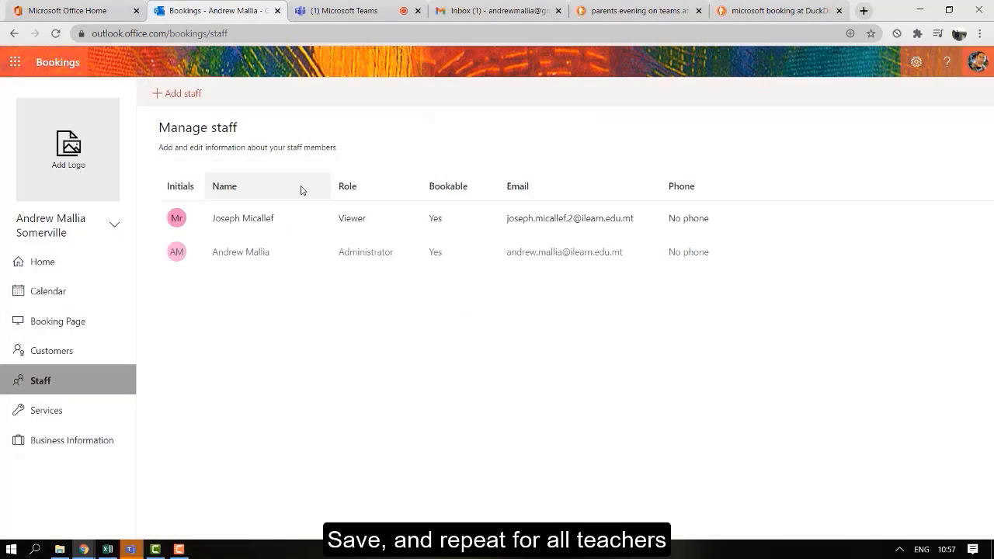
click(49, 410)
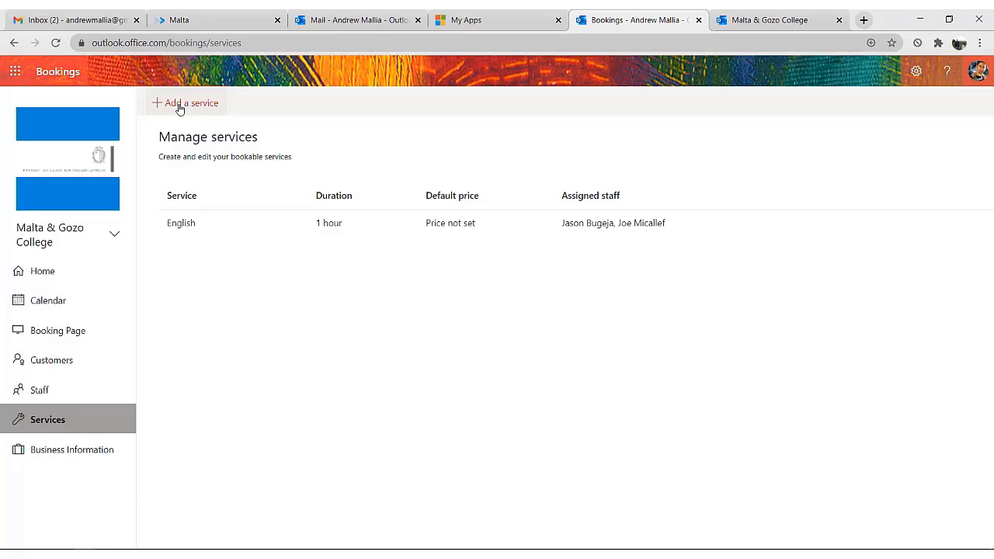
click(191, 102)
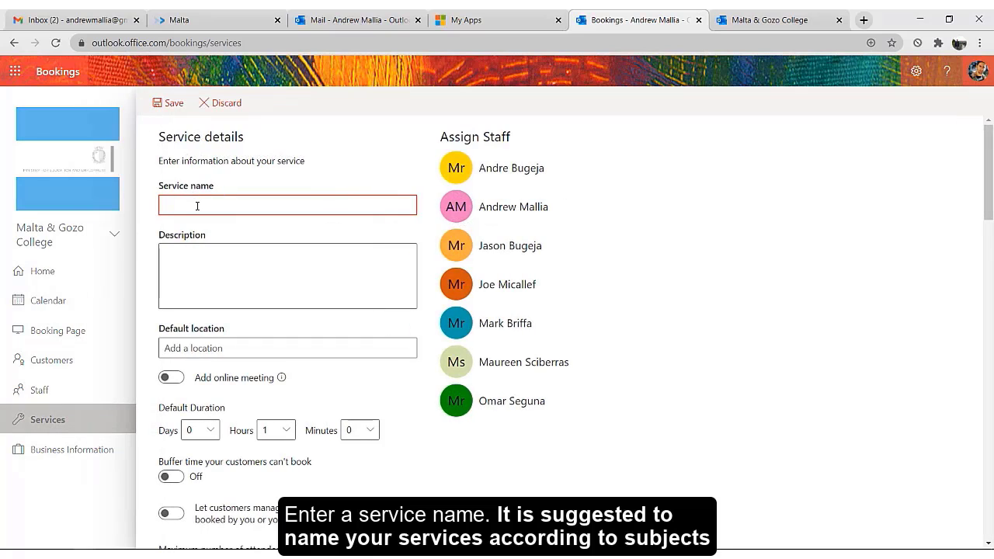
text(Malt)
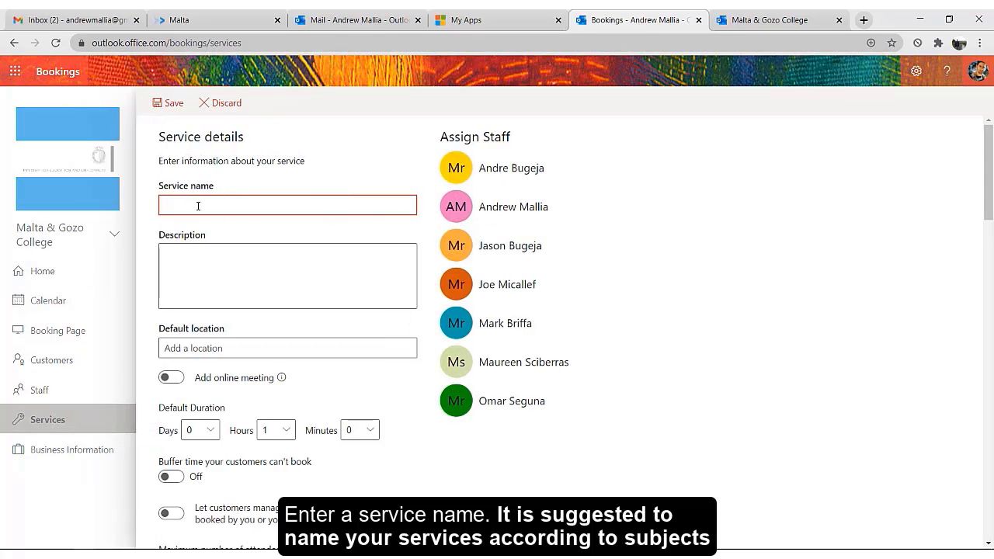
text(Malti)
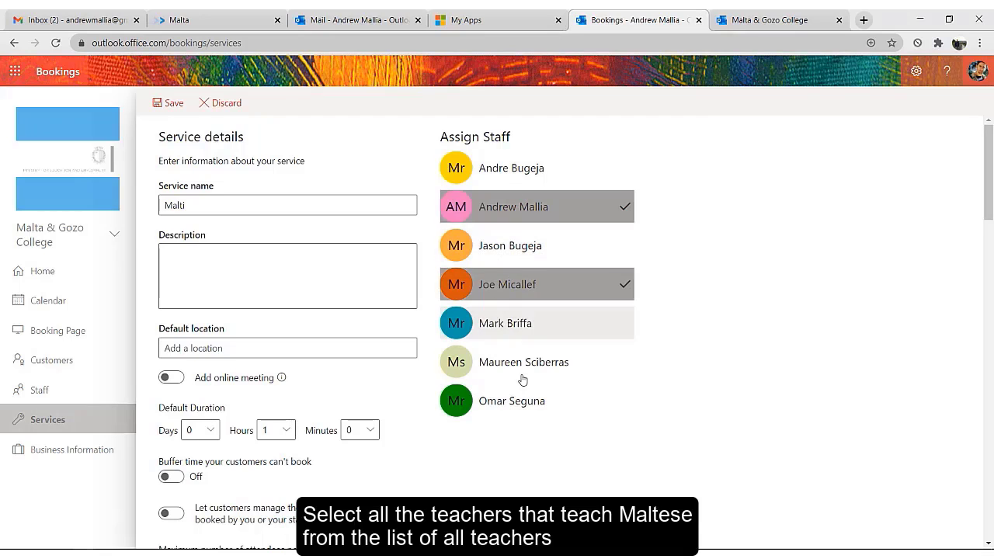
click(536, 323)
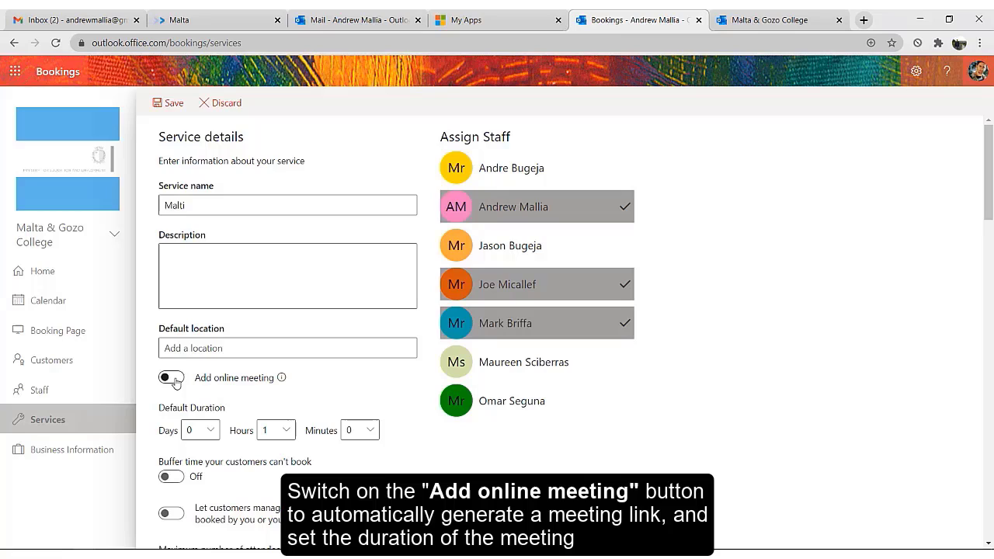
click(171, 377)
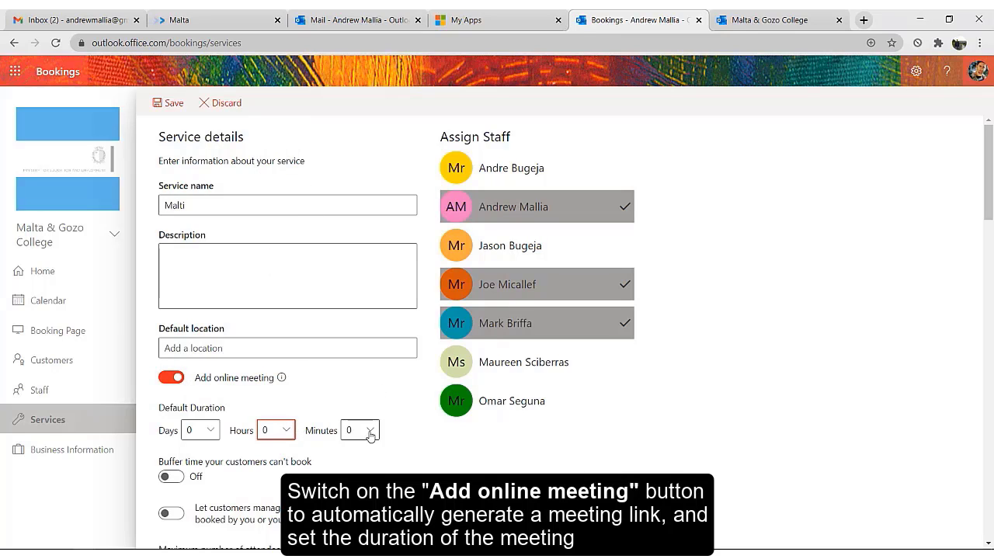
click(370, 426)
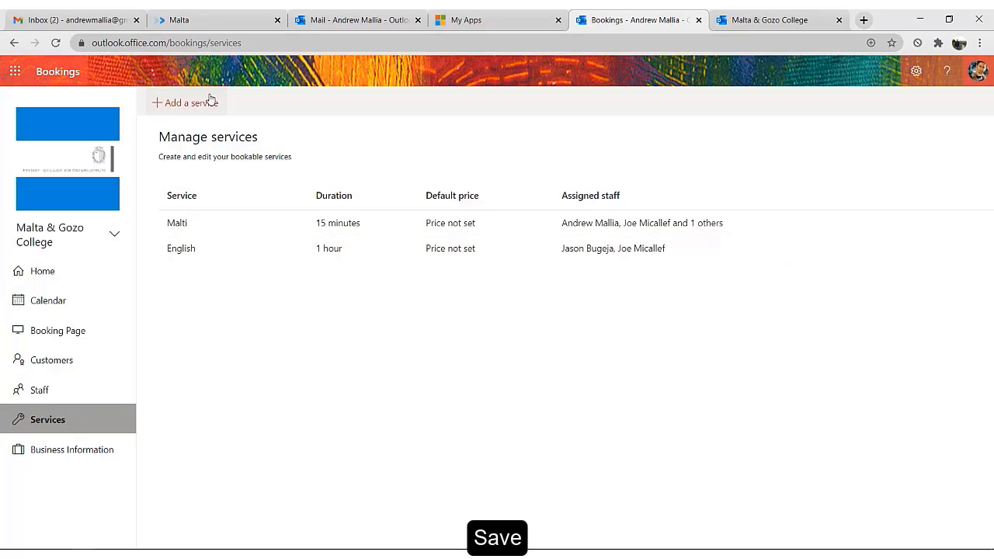
Start a Mathematics service with an online meeting lasting 15 minutes
click(184, 101)
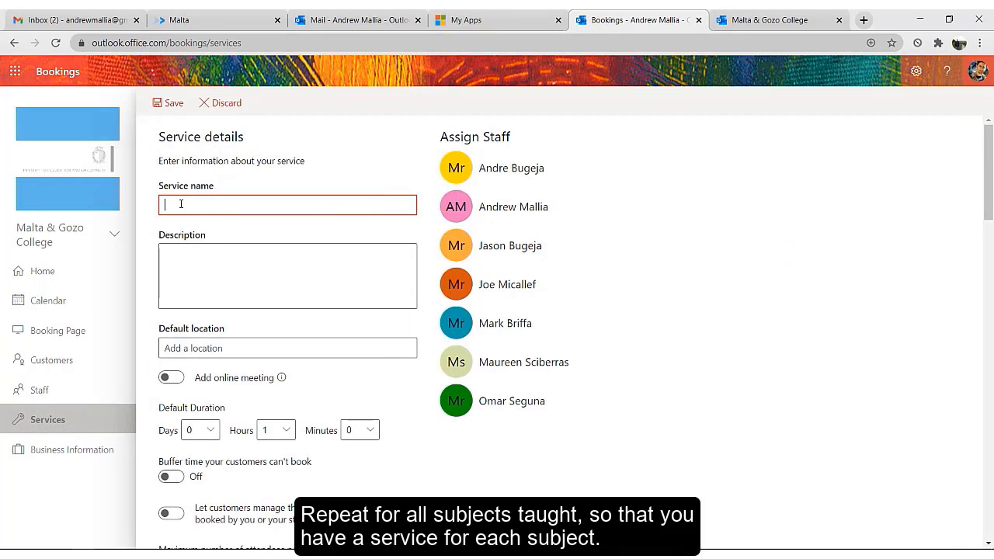
text(Mathematics)
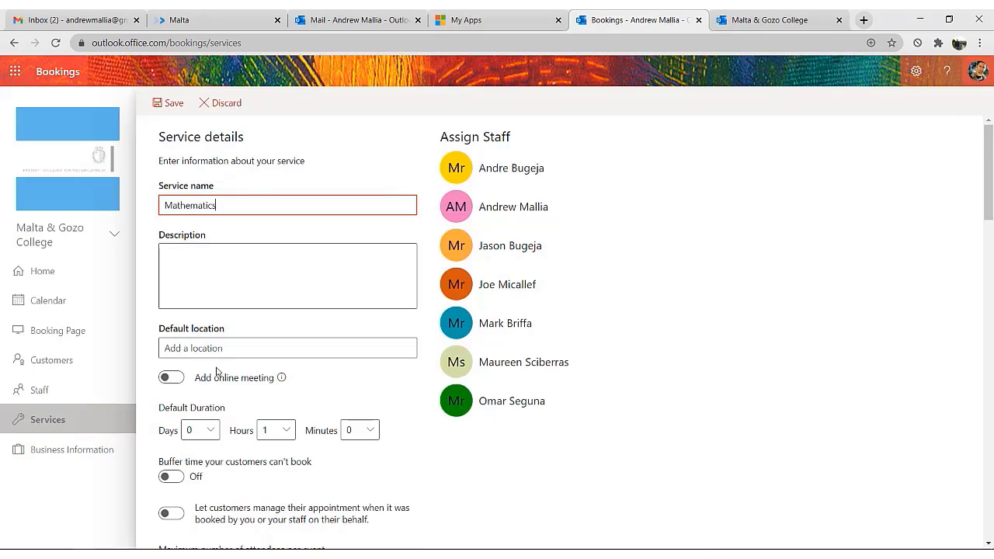
click(171, 378)
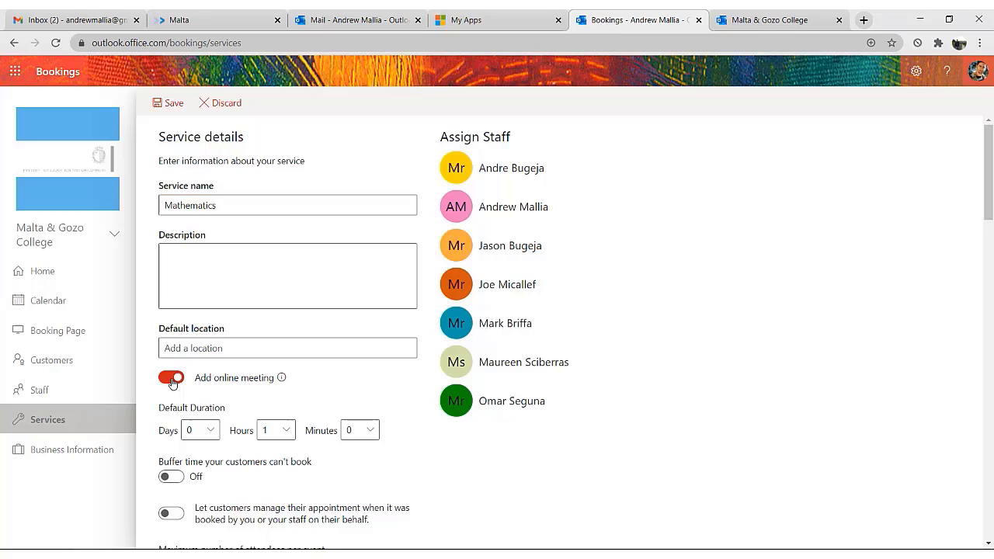
click(269, 430)
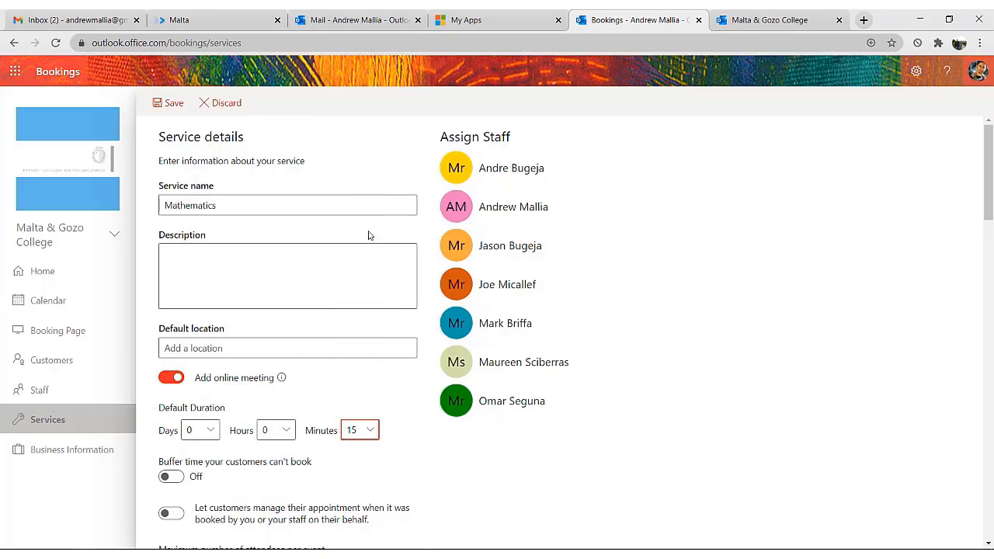
click(511, 400)
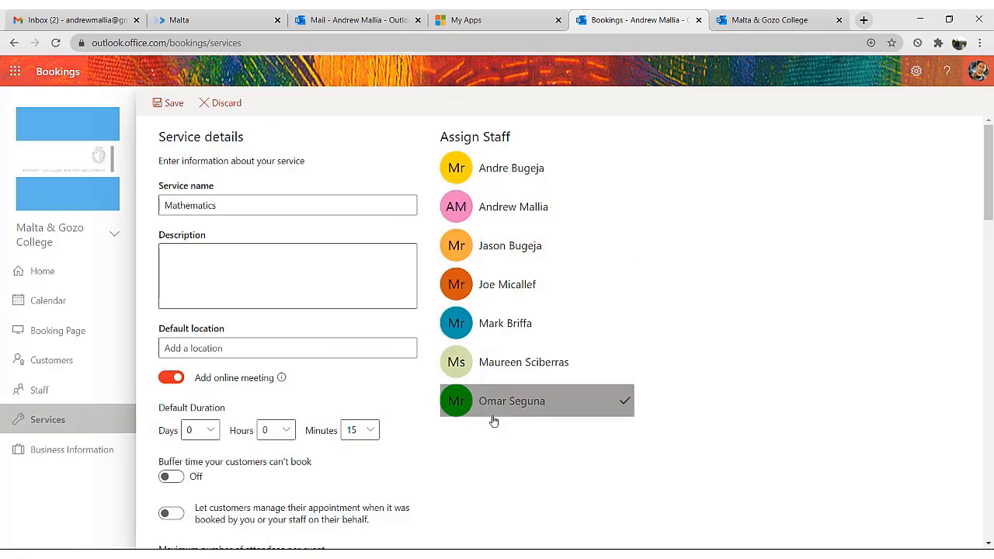
click(511, 168)
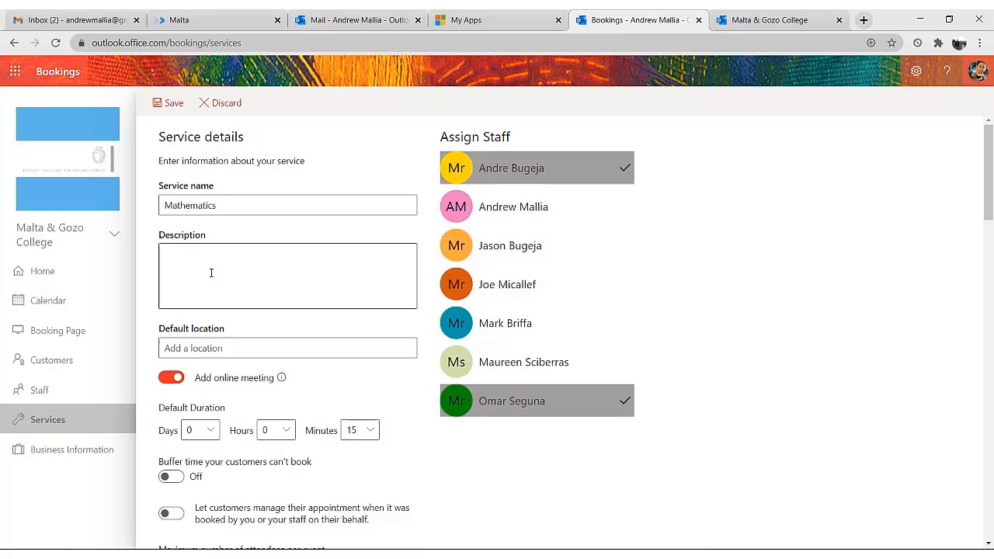
click(288, 275)
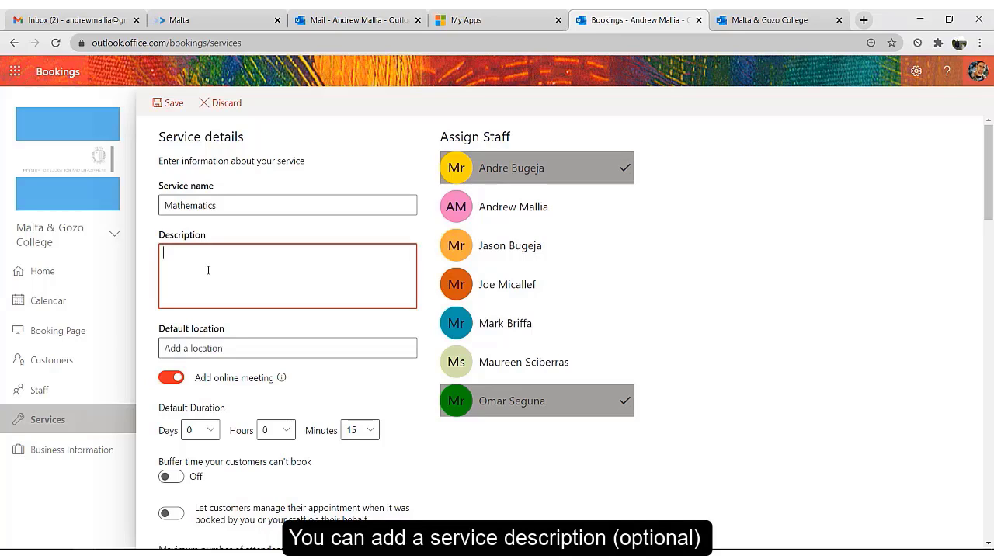
text(Pleas)
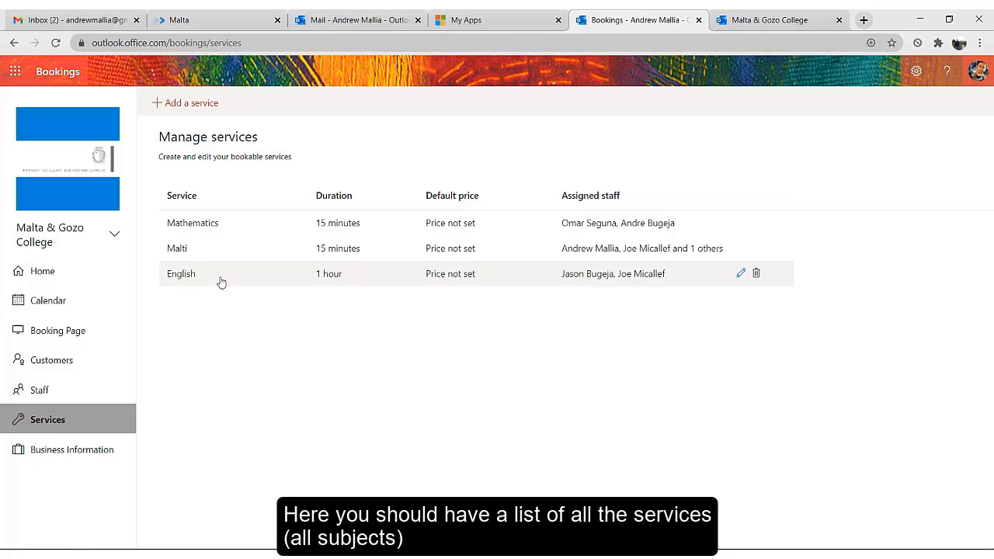
mouse_move(244, 303)
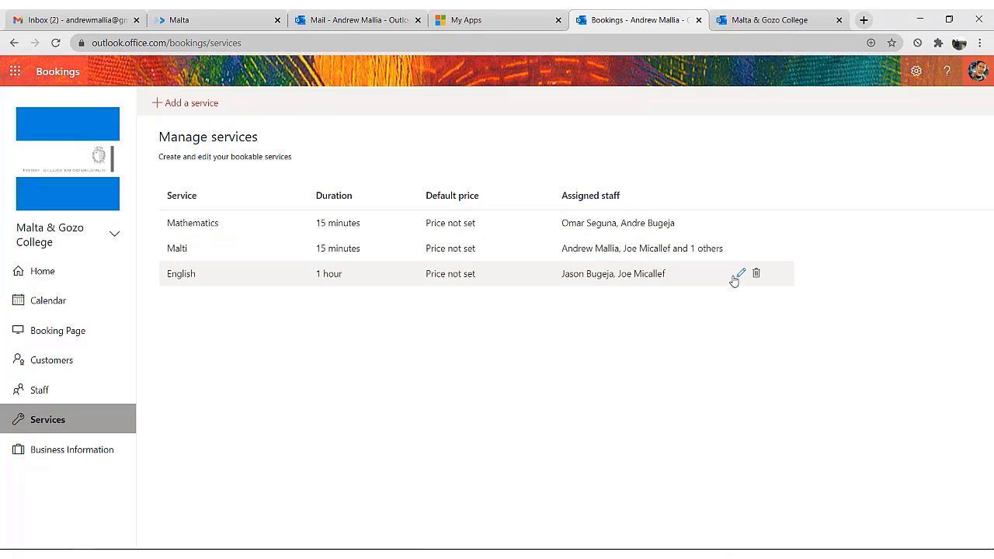
Delete the English service so Mathematics and Malti remain, then open the booking page settings
click(756, 273)
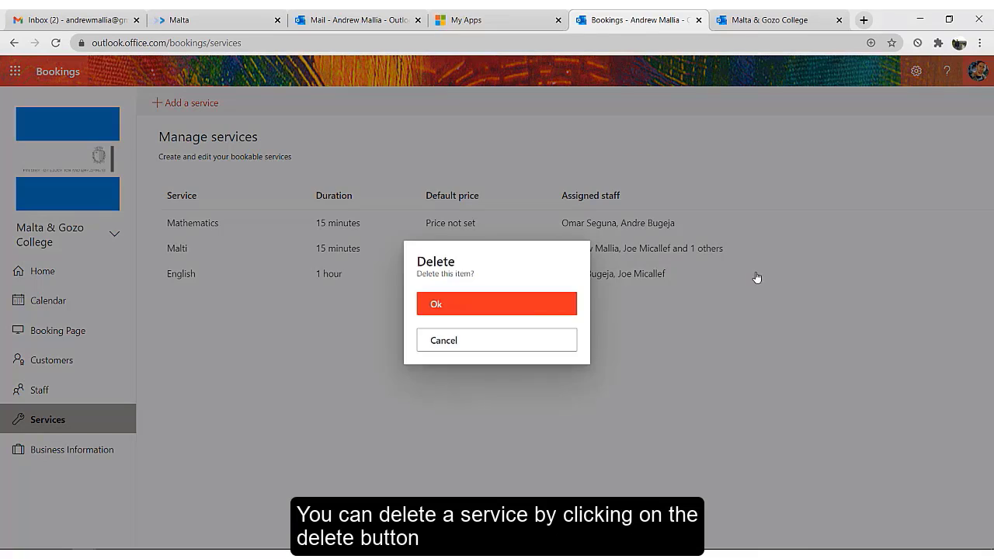
mouse_move(453, 304)
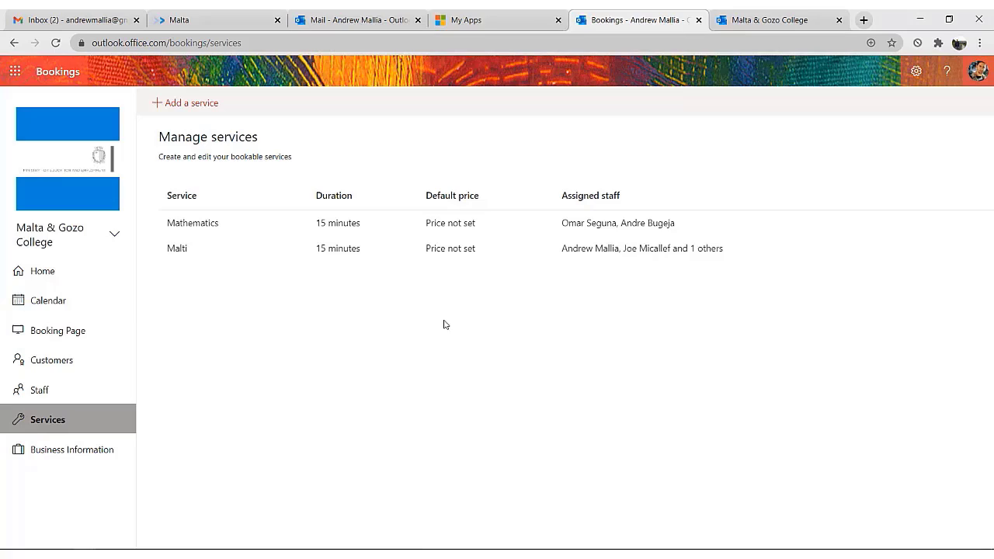
click(58, 331)
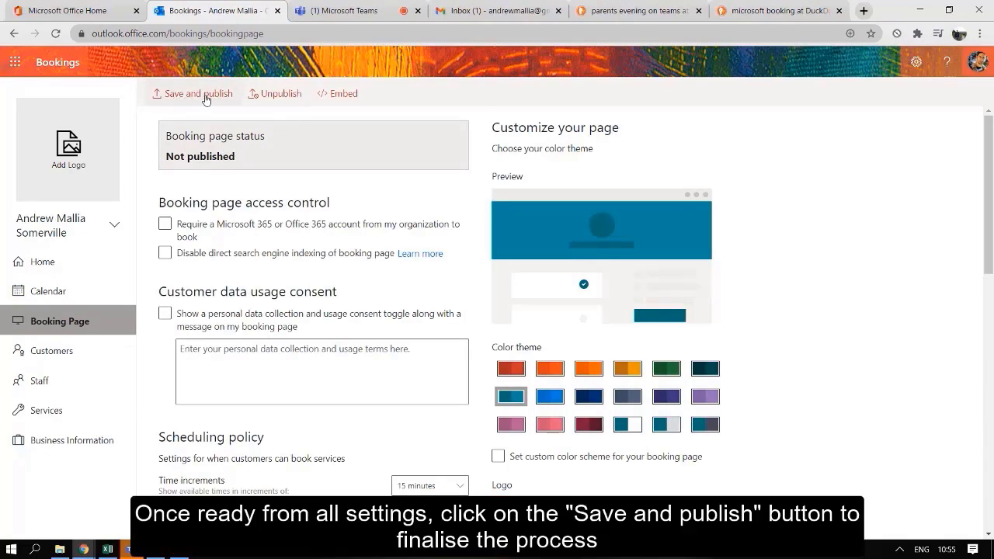
Save and publish the parents' evening booking page, then copy its shareable page link
click(198, 93)
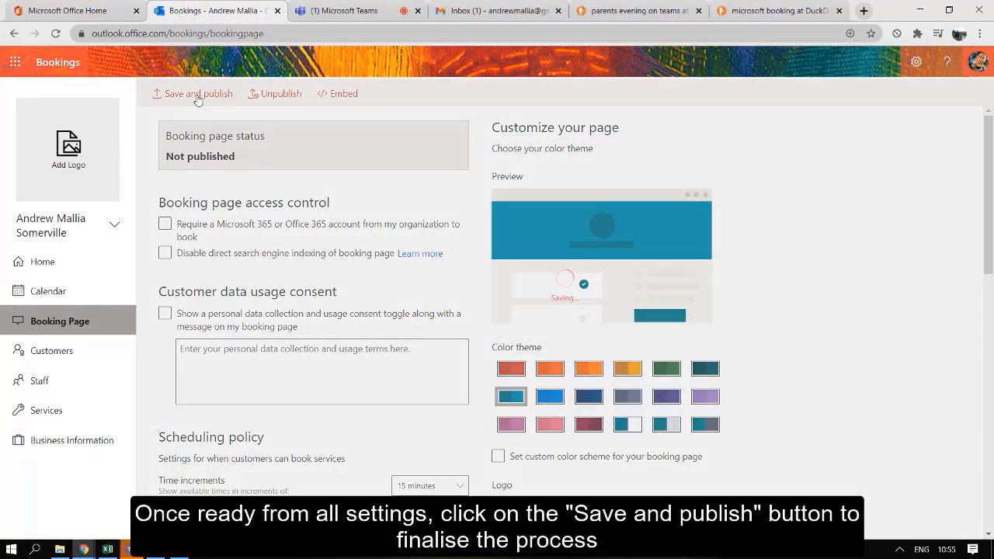
click(197, 93)
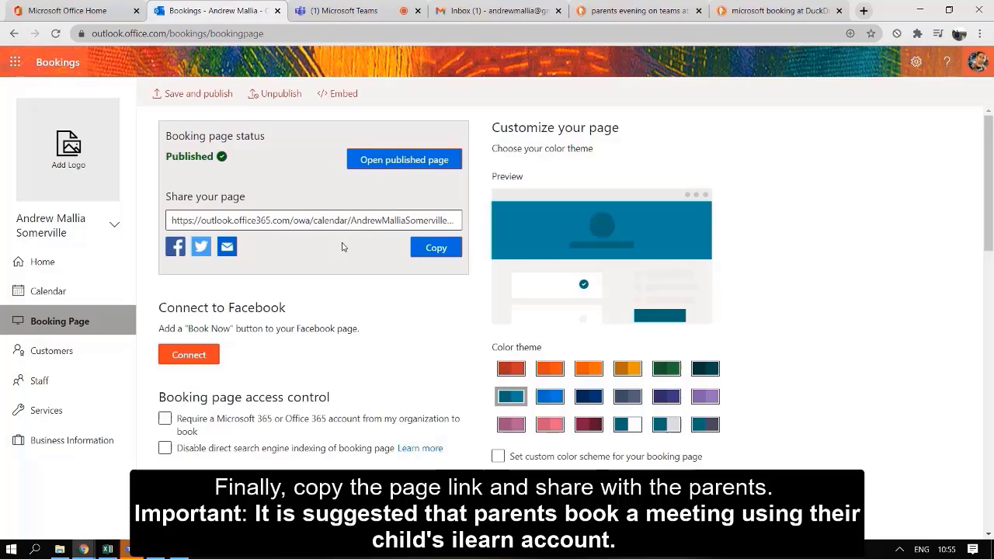
click(436, 247)
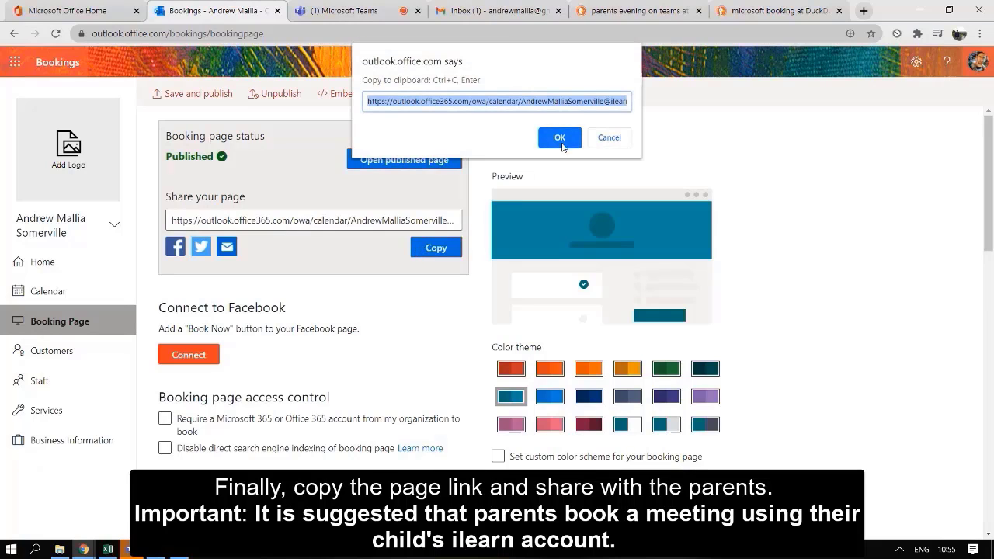